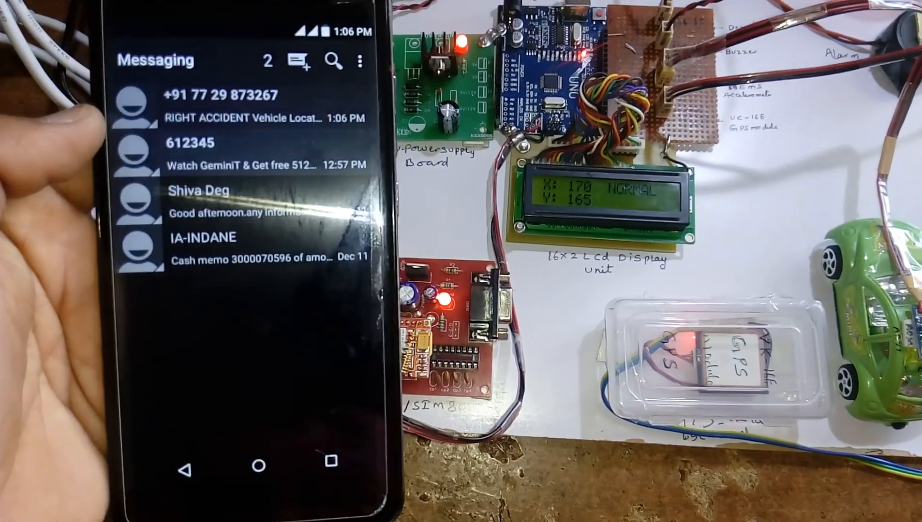
{"action": "left_click", "coordinate": [247, 112]}
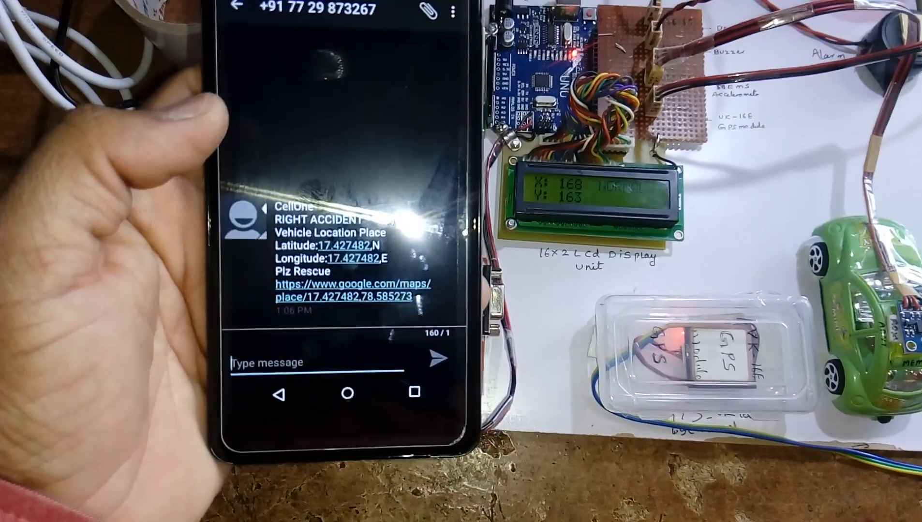
{"action": "left_click", "coordinate": [346, 295]}
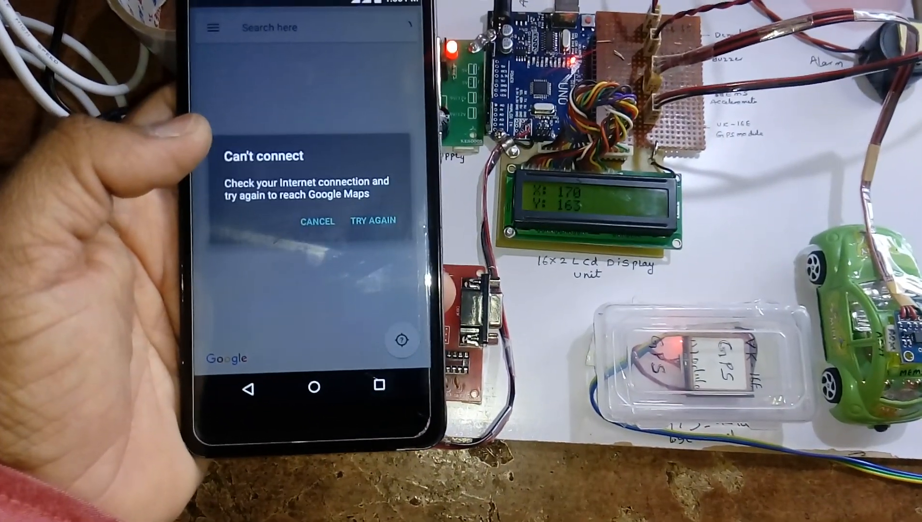